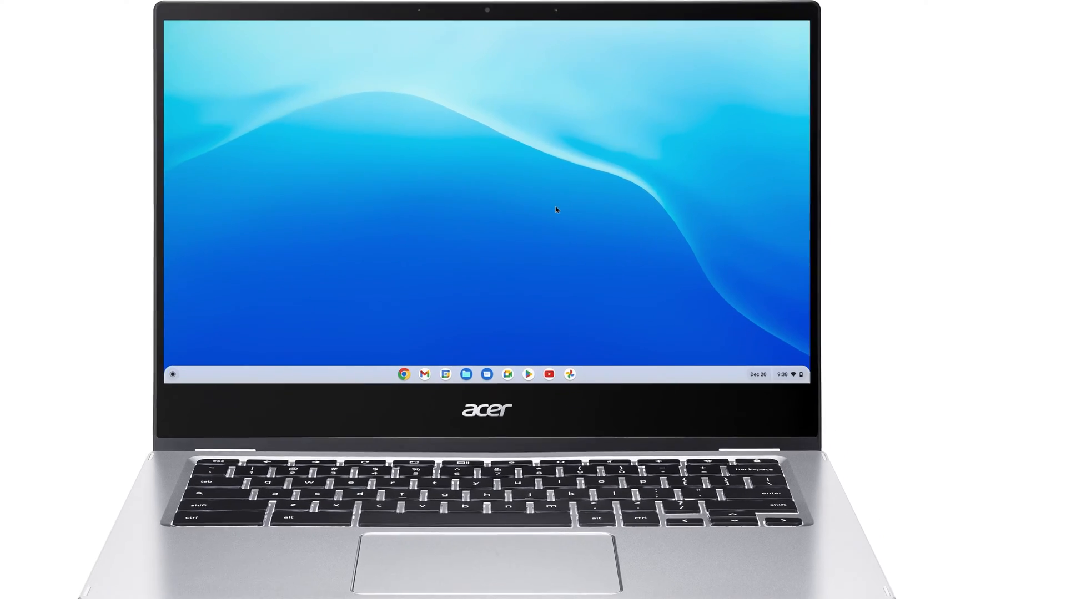
- Open Settings through the gear icon in the Quick Settings panel
{"action": "left_click", "coordinate": [778, 374]}
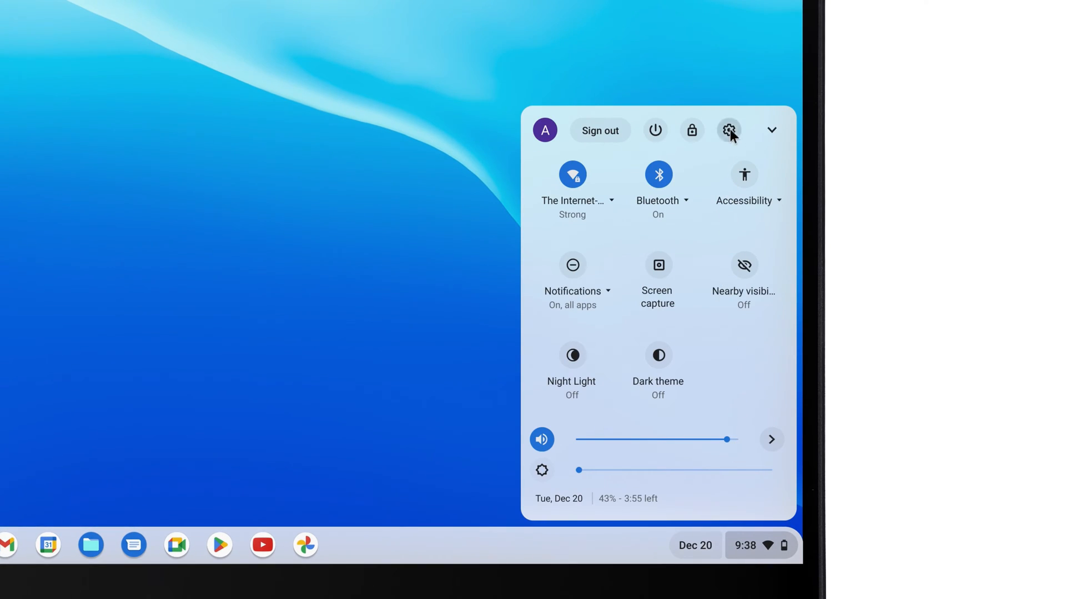
{"action": "left_click", "coordinate": [728, 129]}
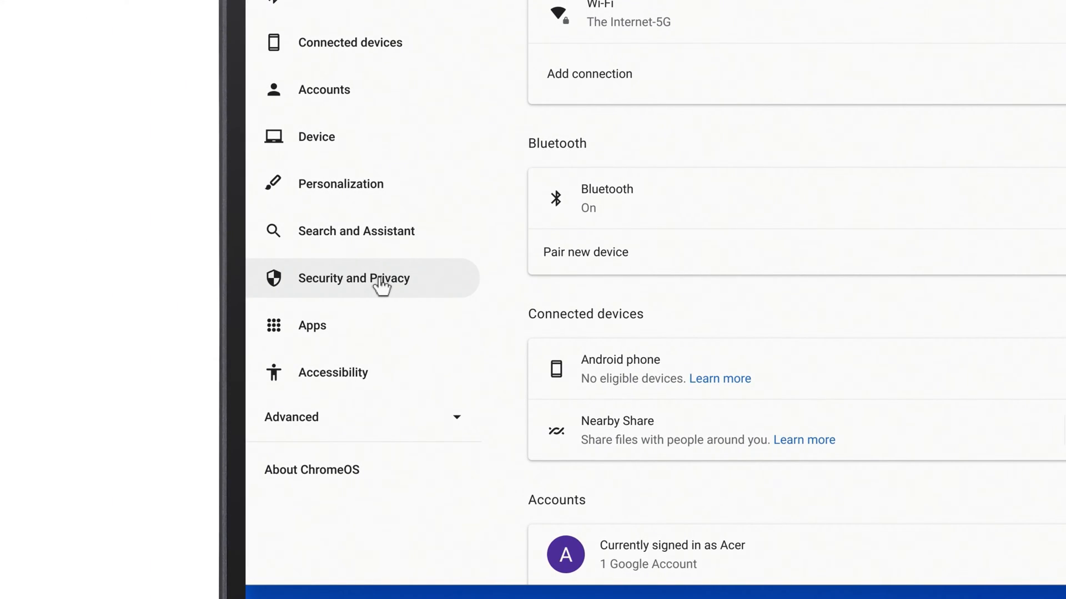
- Unlock Security and Privacy > Lock screen and sign-in by confirming the account password
{"action": "left_click", "coordinate": [353, 278]}
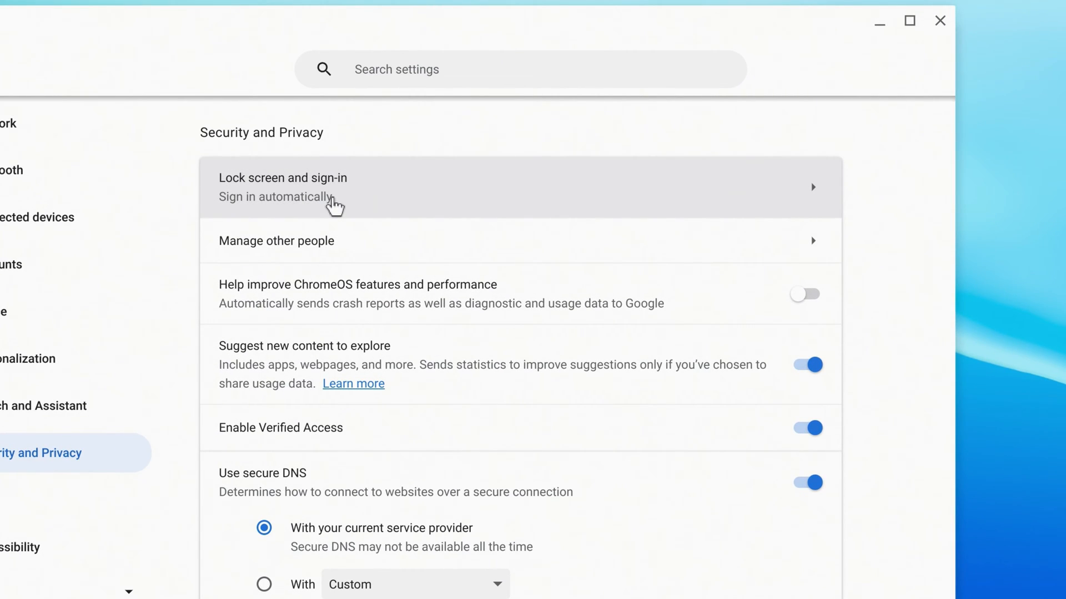
{"action": "left_click", "coordinate": [282, 187]}
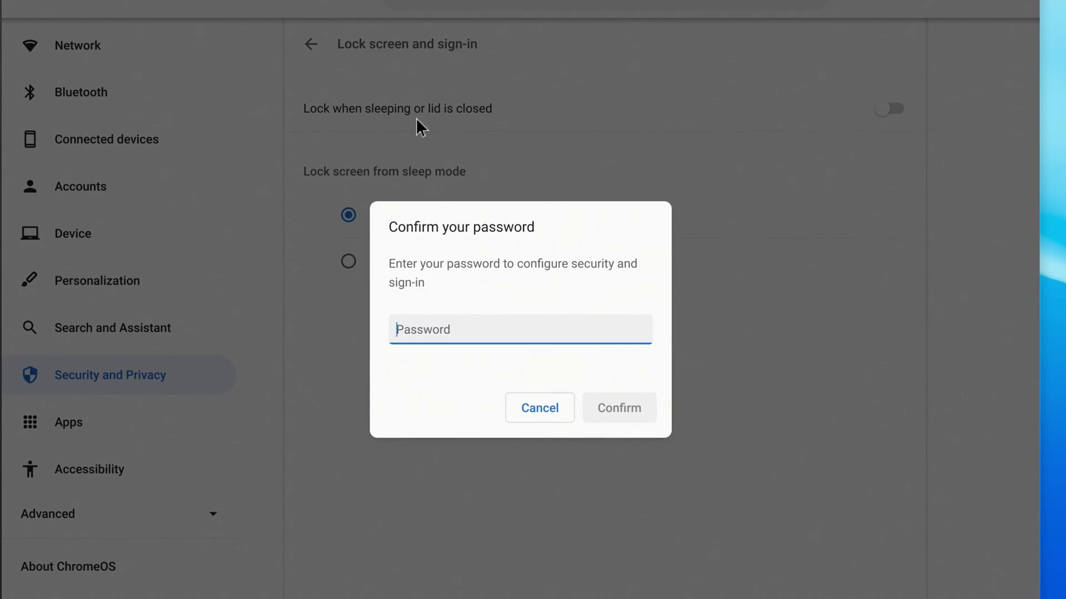
{"action": "type", "text": "password"}
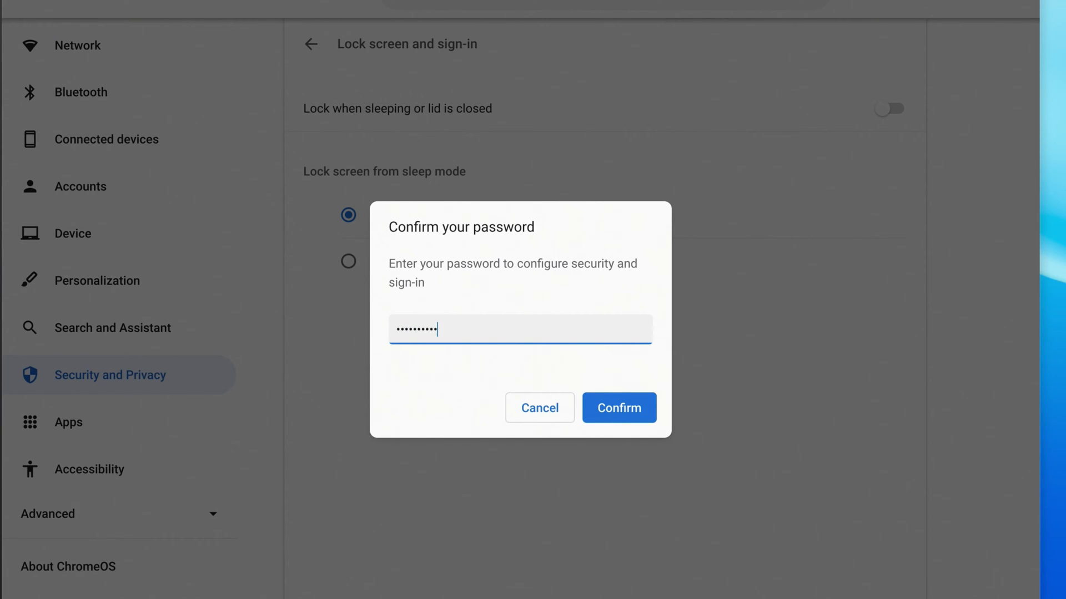
{"action": "type", "text": "•••"}
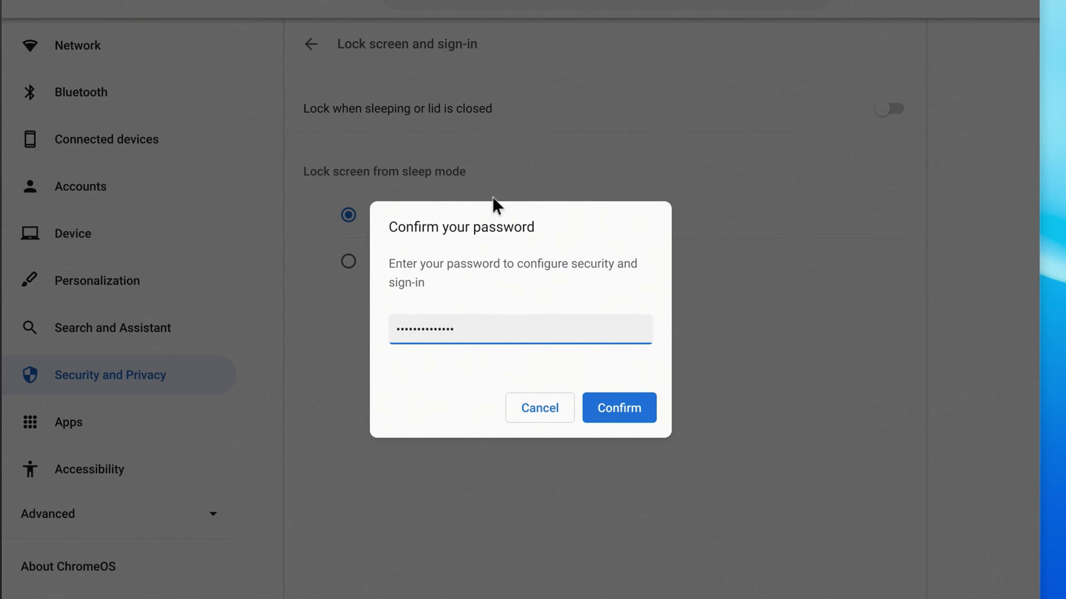
{"action": "left_click", "coordinate": [618, 408]}
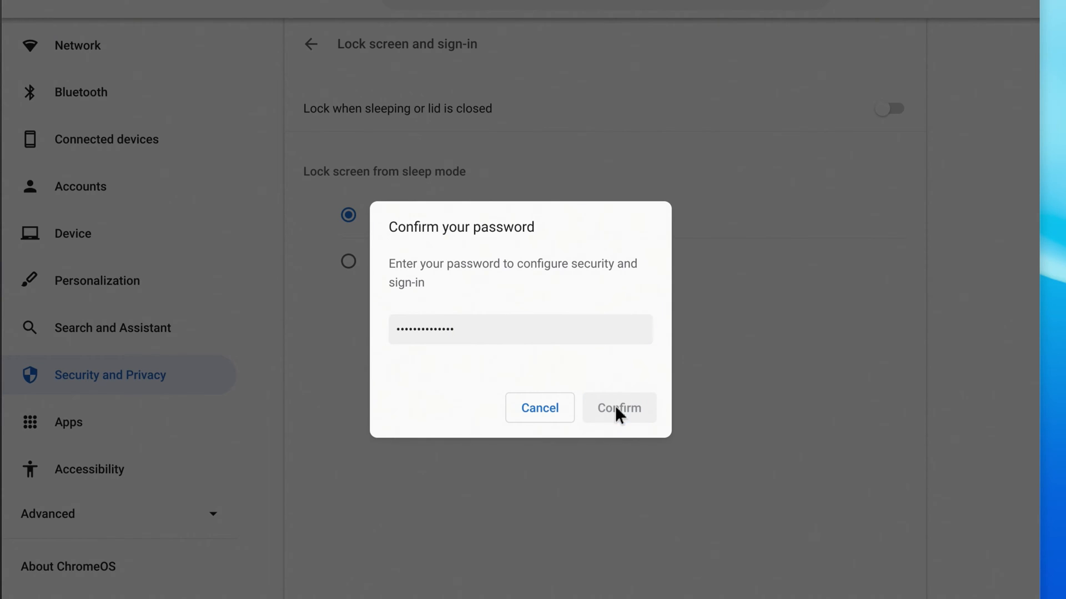
{"action": "left_click", "coordinate": [618, 408]}
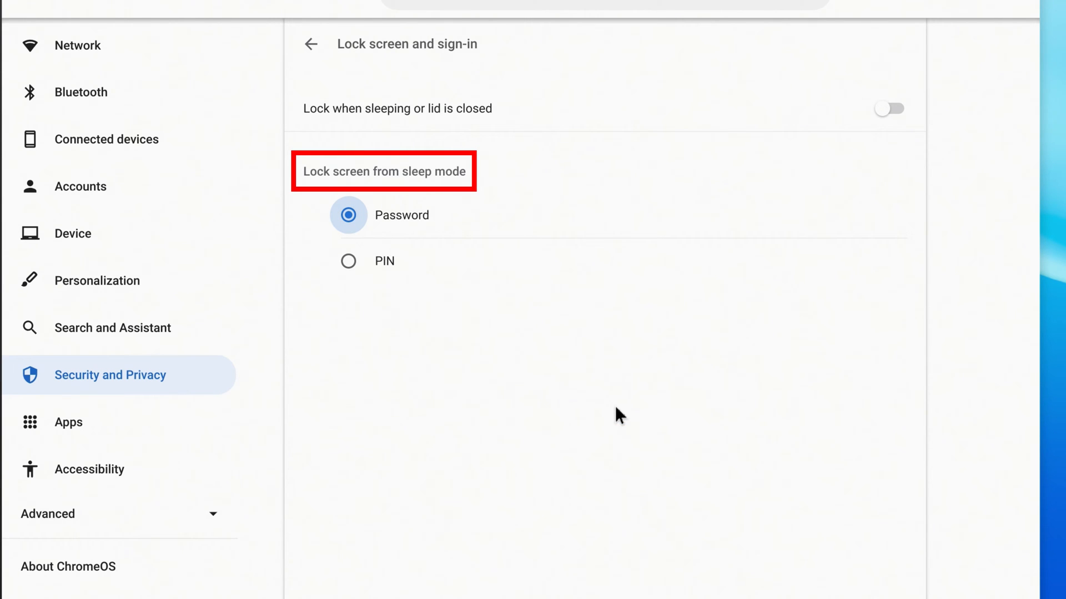
{"action": "mouse_move", "coordinate": [445, 311]}
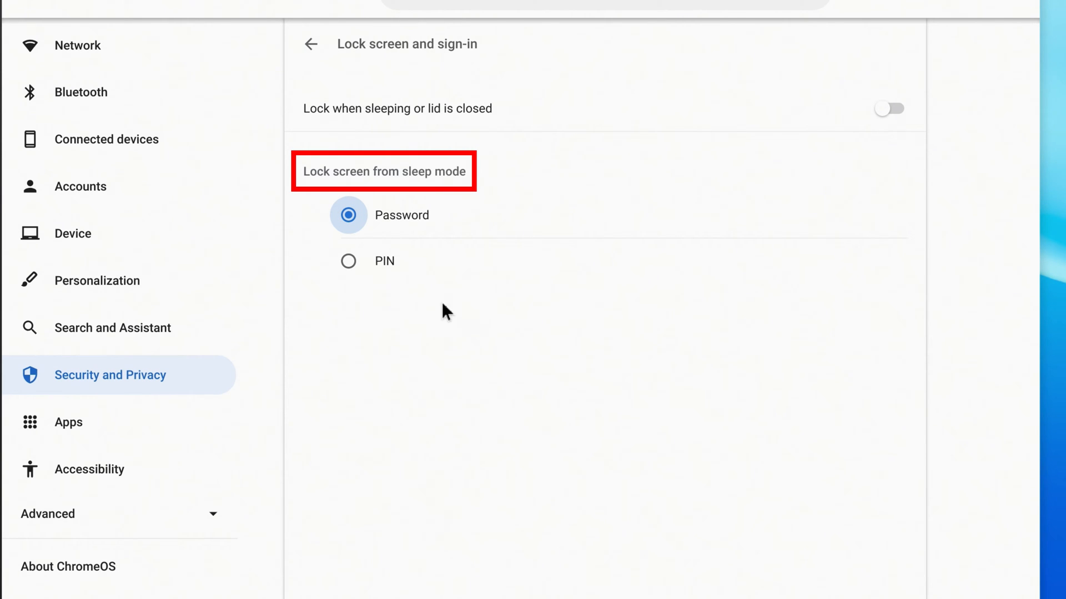
- Choose PIN for unlocking from sleep, then enter and confirm a six-digit PIN
{"action": "left_click", "coordinate": [348, 261]}
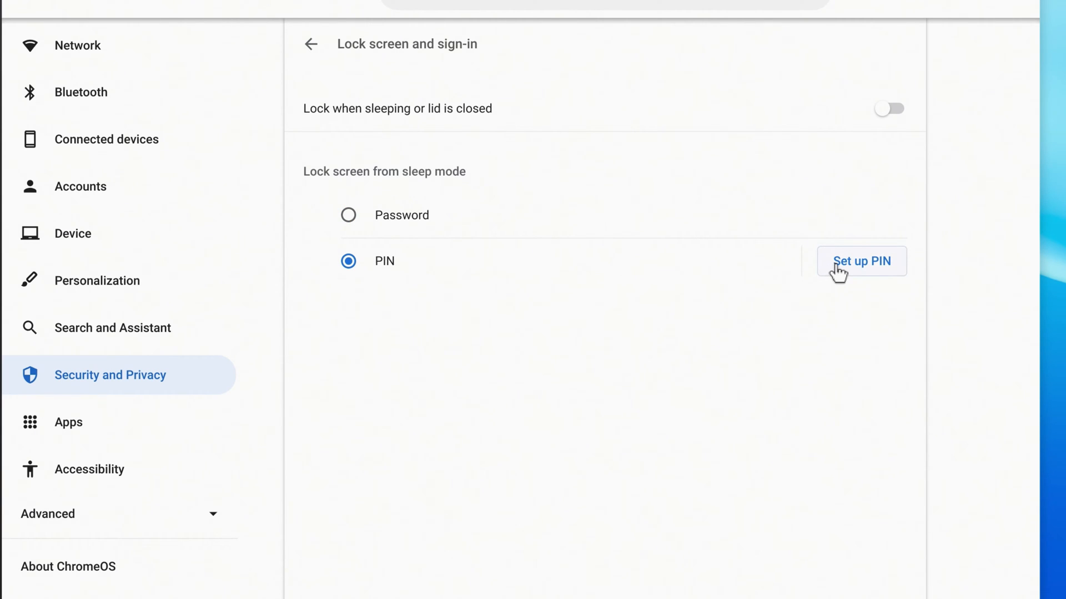
{"action": "left_click", "coordinate": [860, 261]}
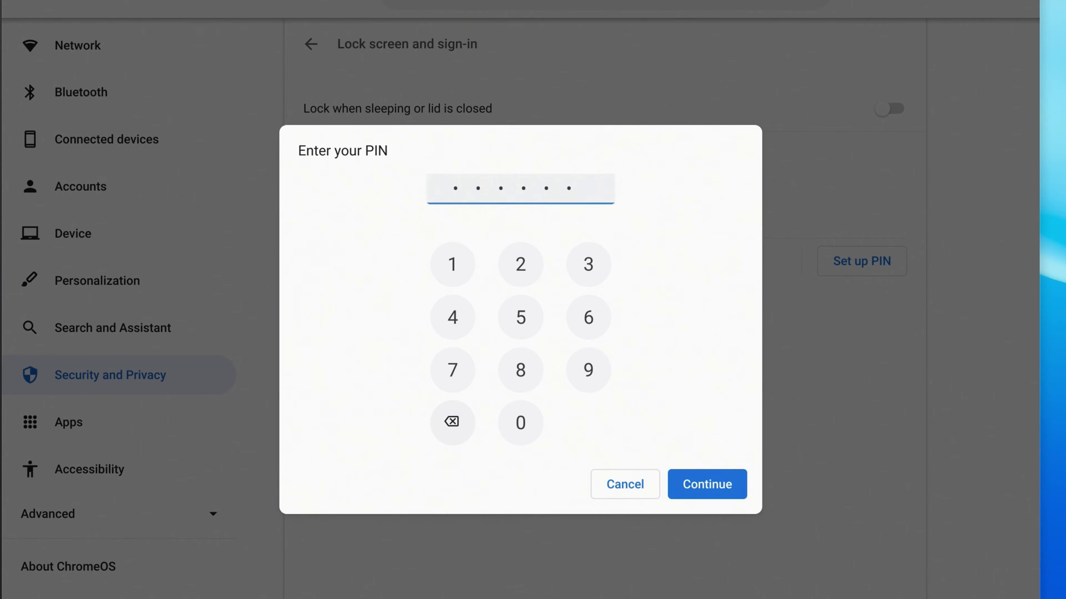
{"action": "mouse_move", "coordinate": [712, 471]}
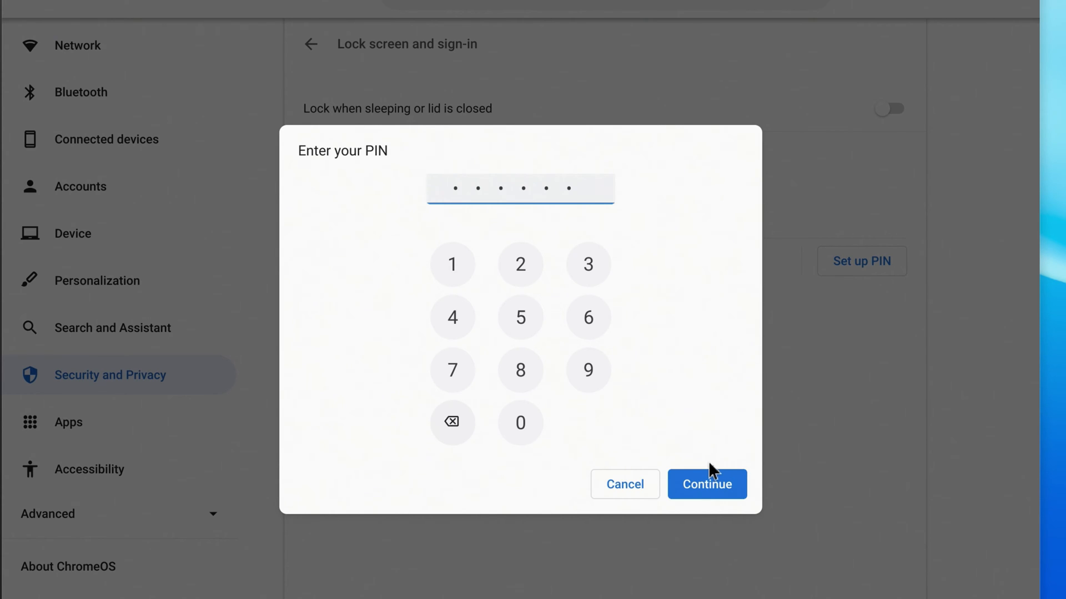
{"action": "left_click", "coordinate": [706, 485]}
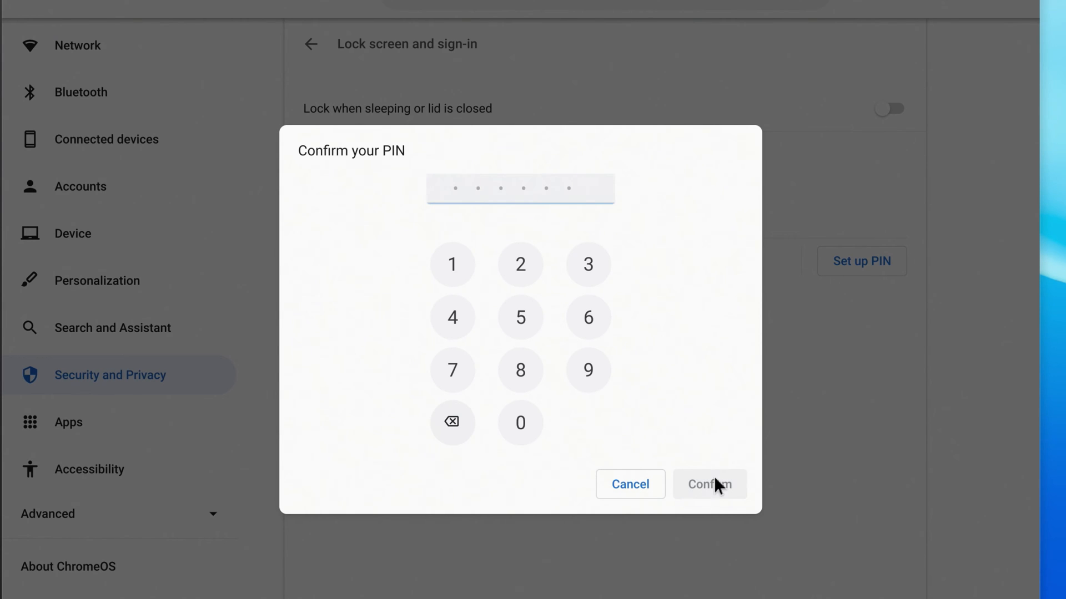
{"action": "left_click", "coordinate": [709, 485]}
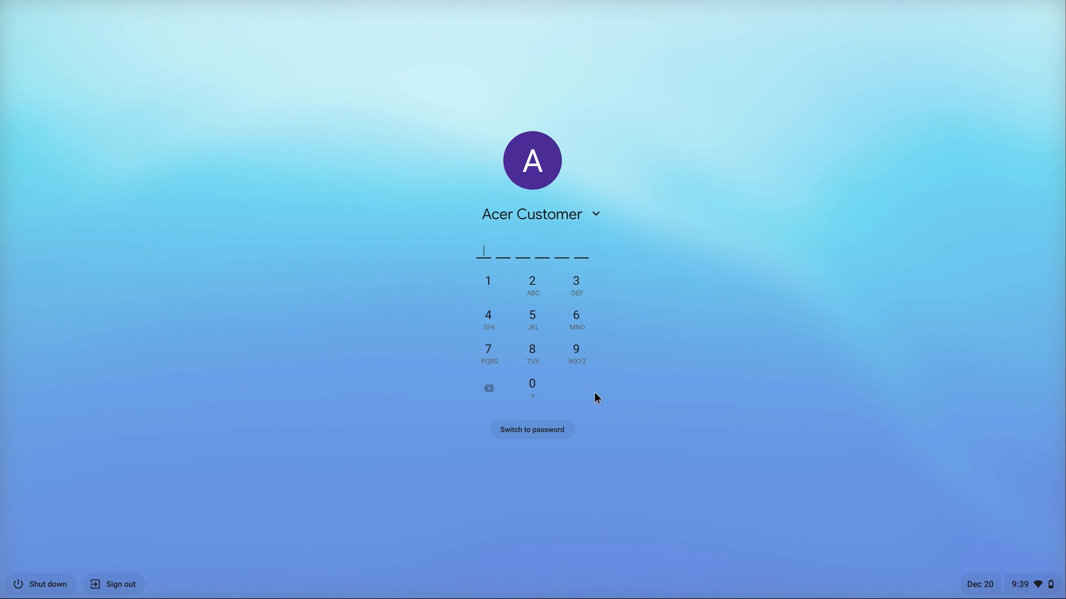
- On the lock screen, toggle to password sign-in and back to the PIN pad
{"action": "left_click", "coordinate": [532, 430]}
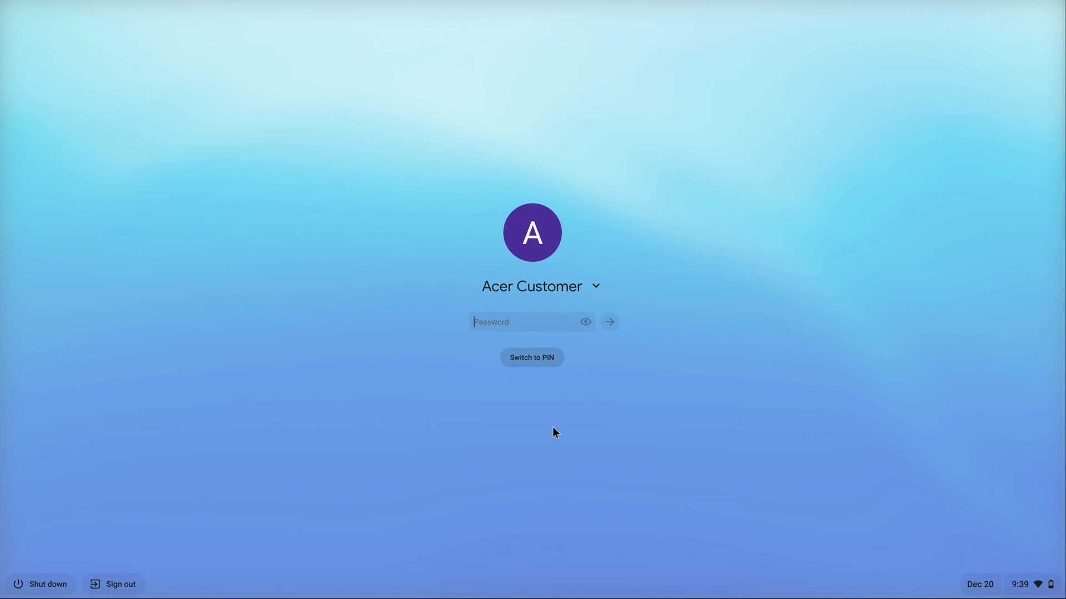
{"action": "mouse_move", "coordinate": [532, 360]}
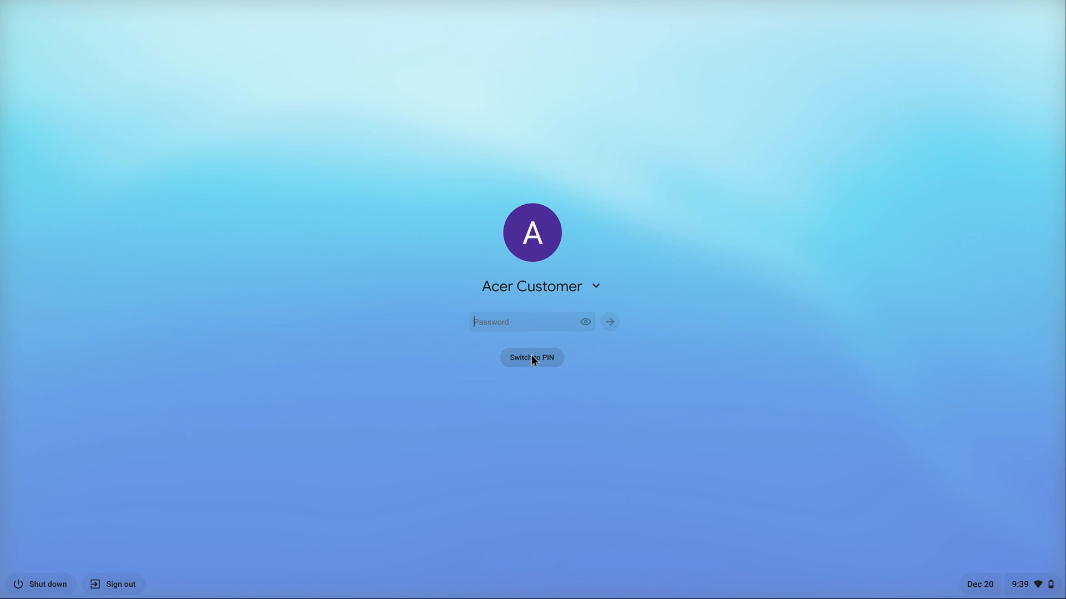
{"action": "left_click", "coordinate": [532, 358]}
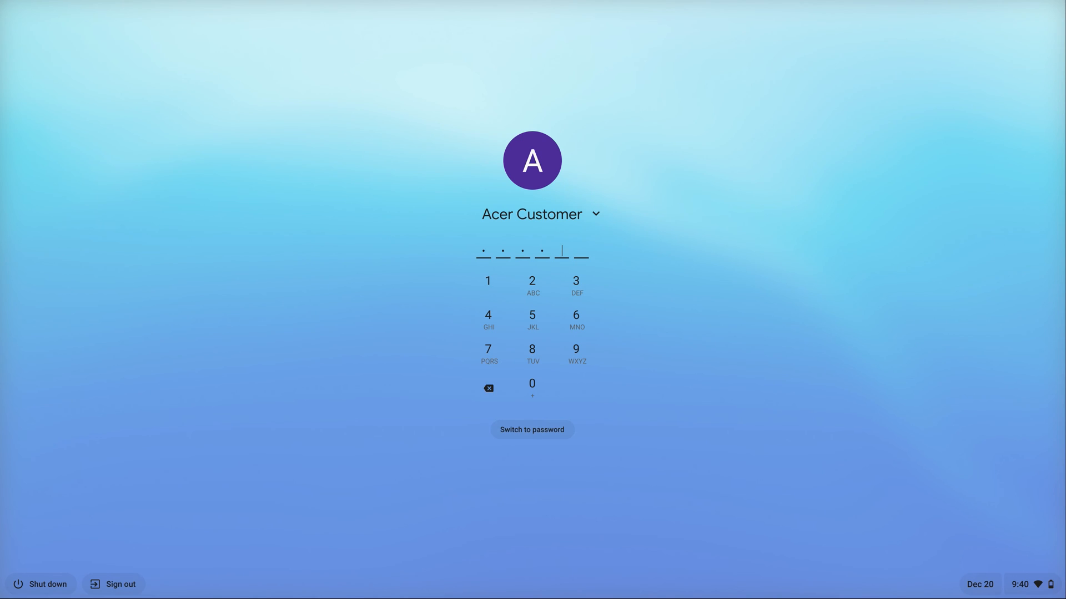